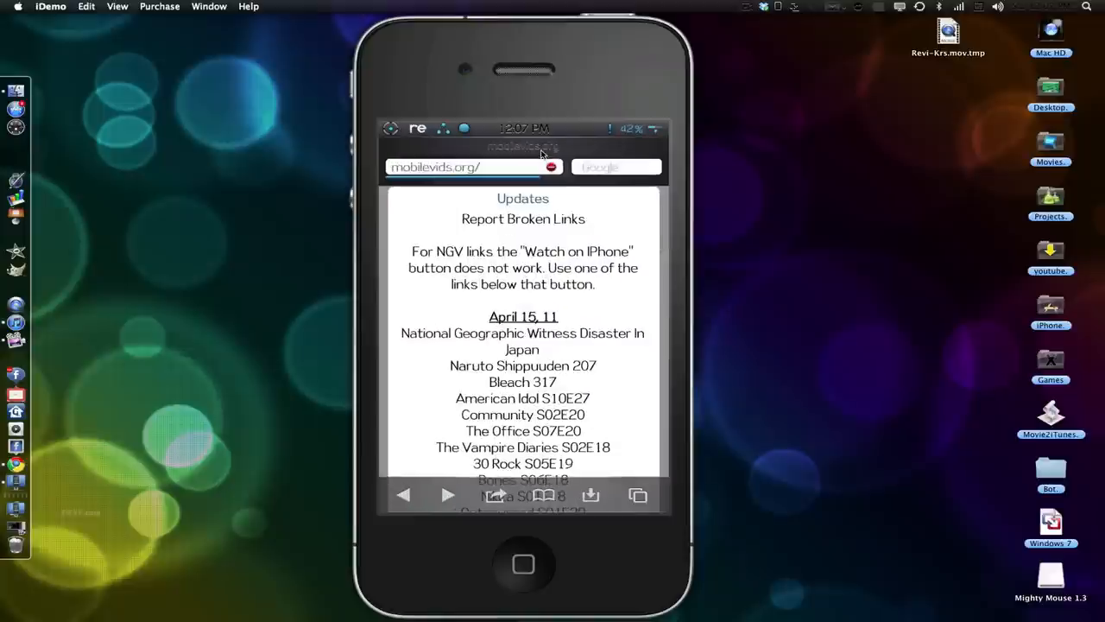
Load mobilevids.org in the mirrored iPhone browser and scroll to its Mail and TV sections.
click(466, 167)
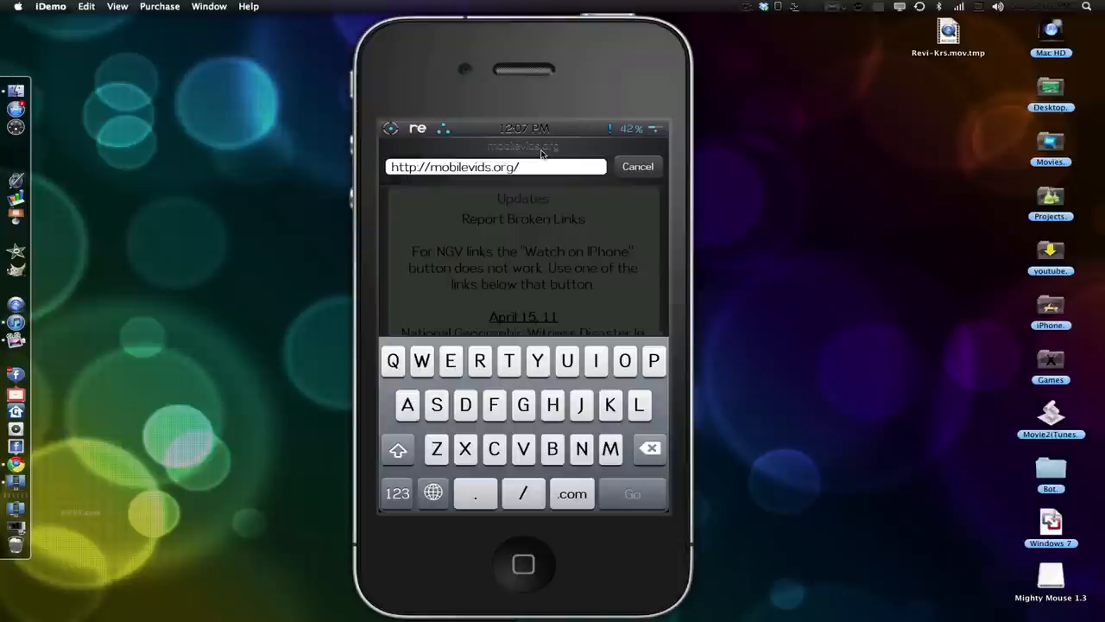
click(496, 166)
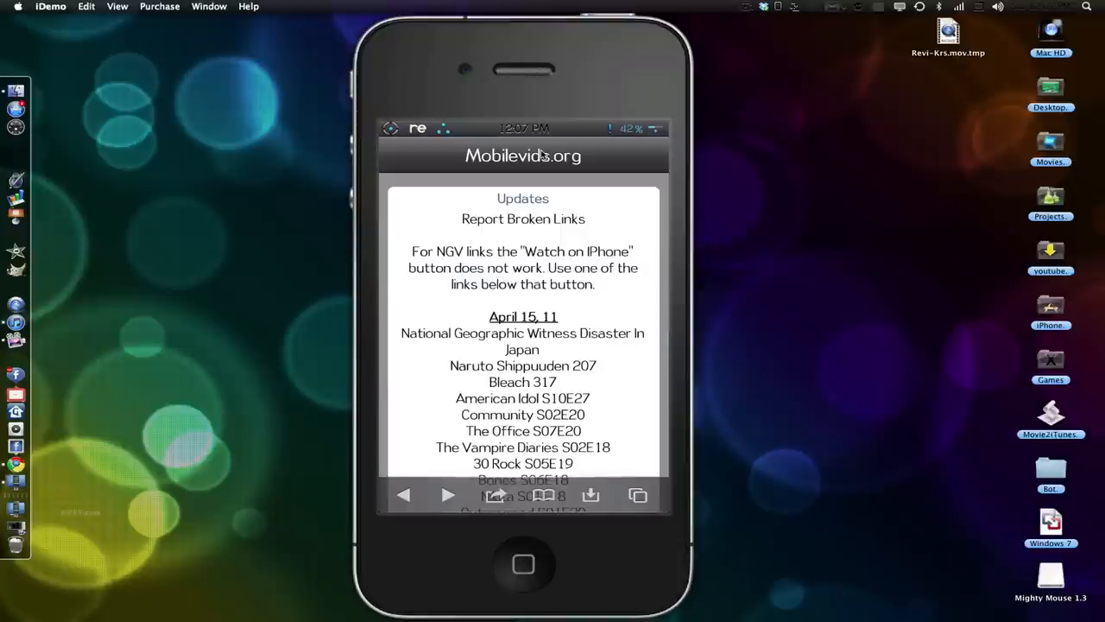
click(523, 219)
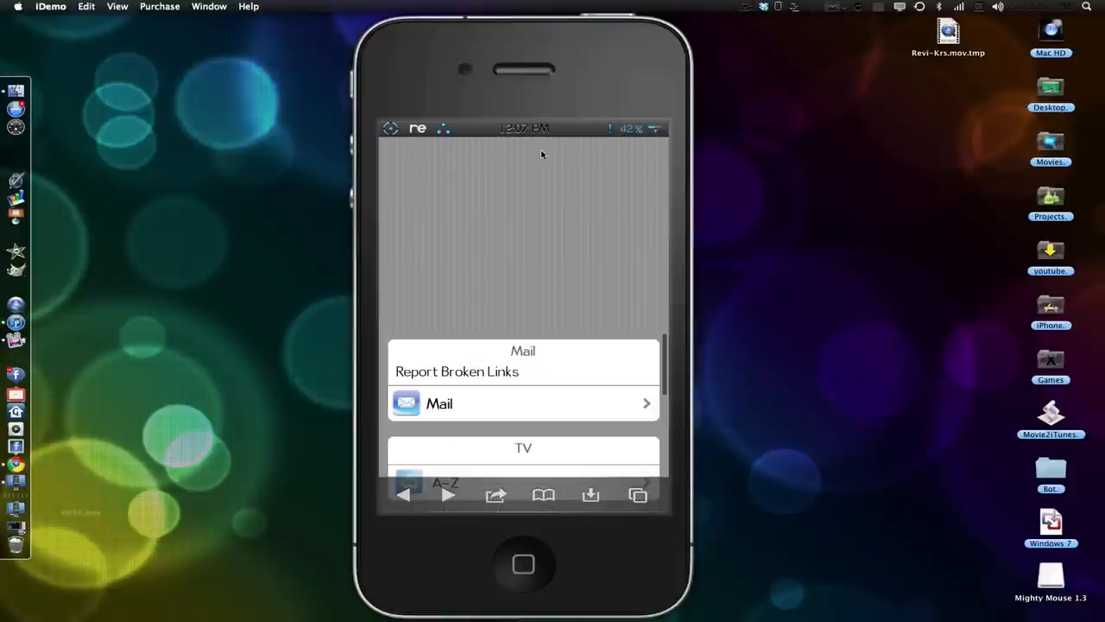
Scroll the mobilevids.org page to reach the Movies index ranges.
scroll(up, 3)
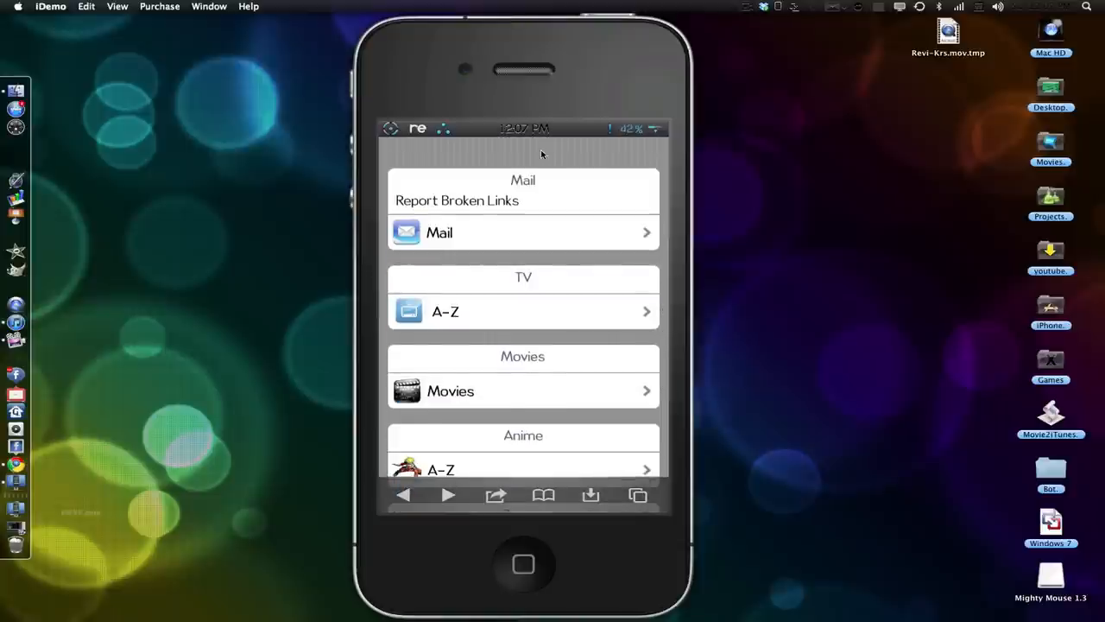
scroll(down, 3)
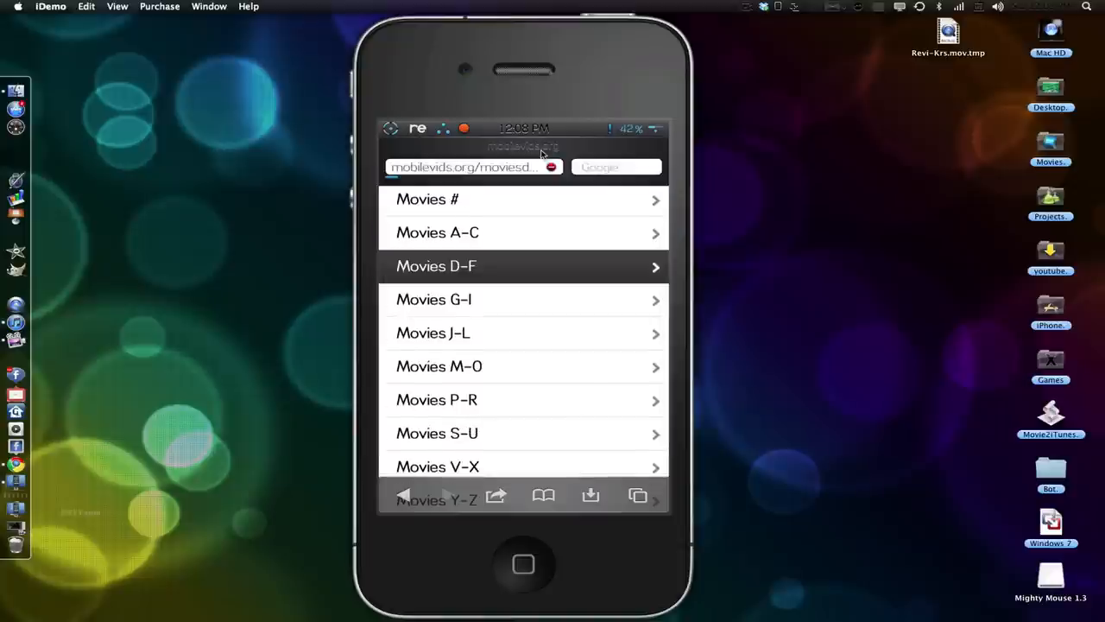
Open the Movies D-F list and pick Due Date.
click(522, 266)
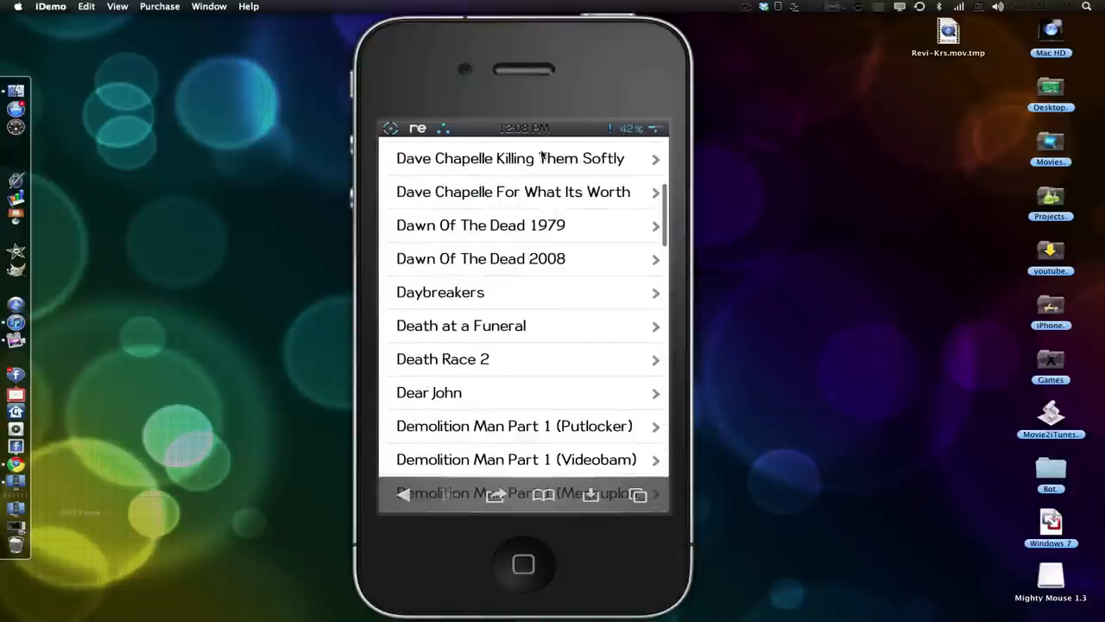
scroll(down, 3)
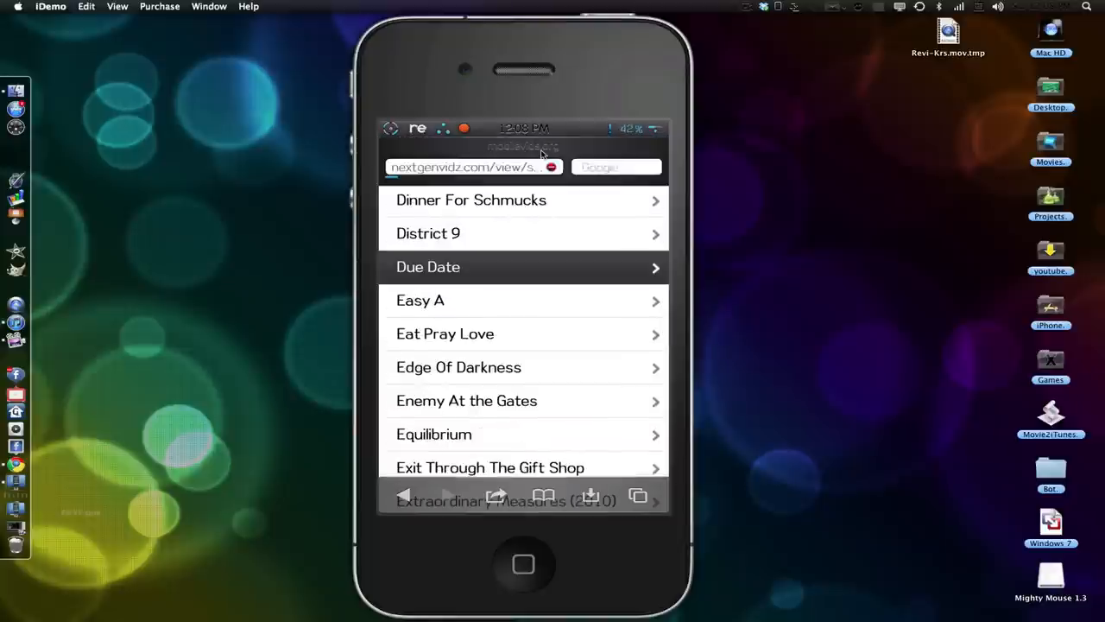
click(523, 266)
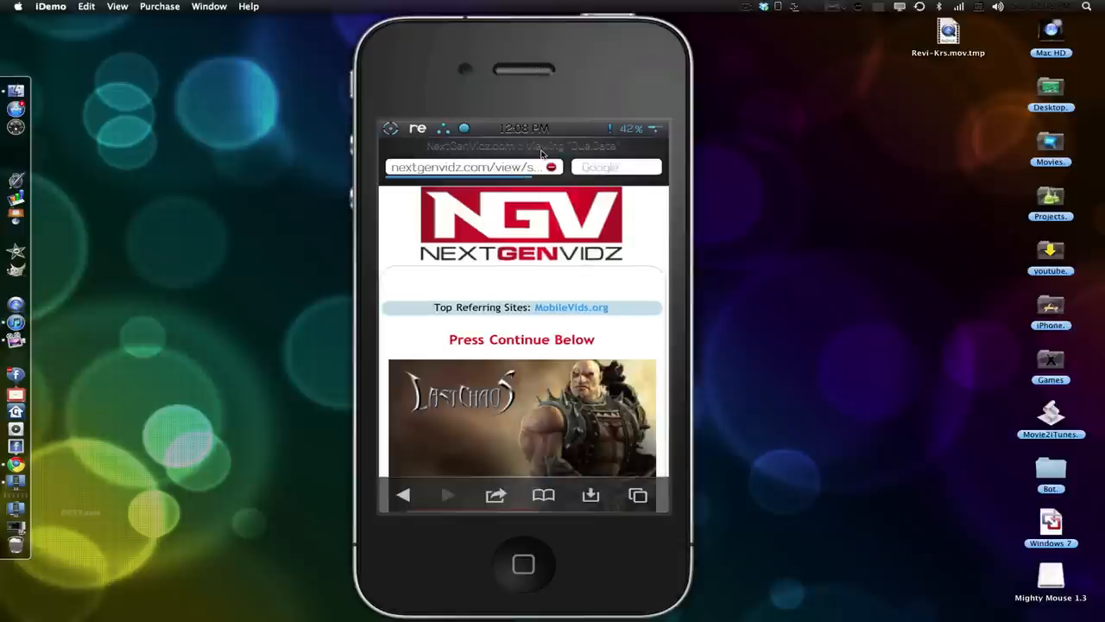
Continue past the NextGenVidz prompt to the DivxStage page for Due.Date.mp4.
scroll(down, 3)
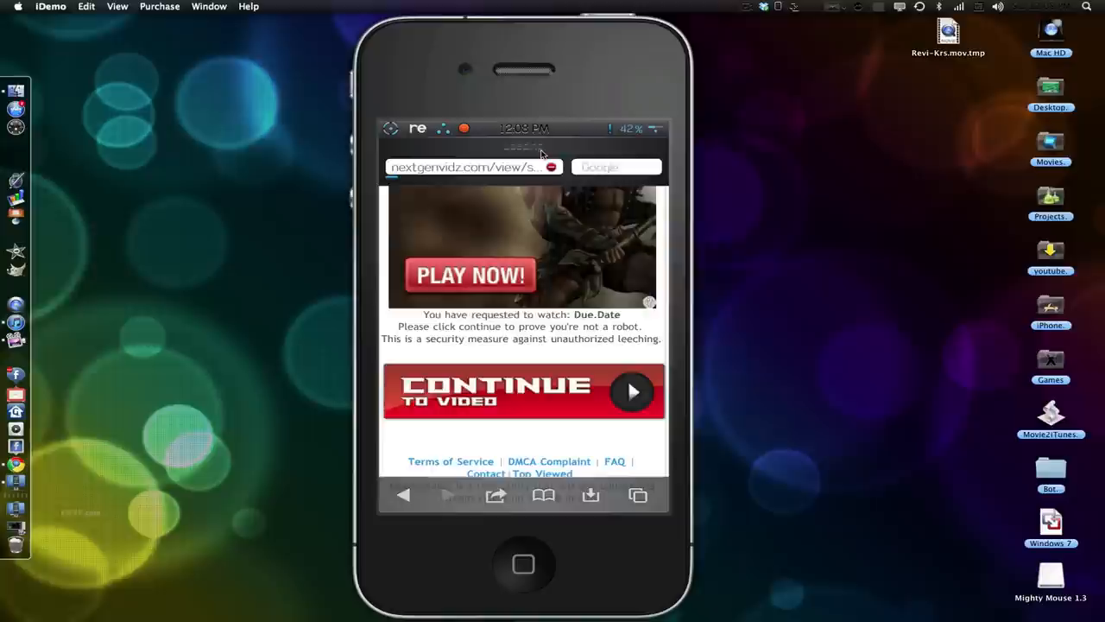
click(523, 391)
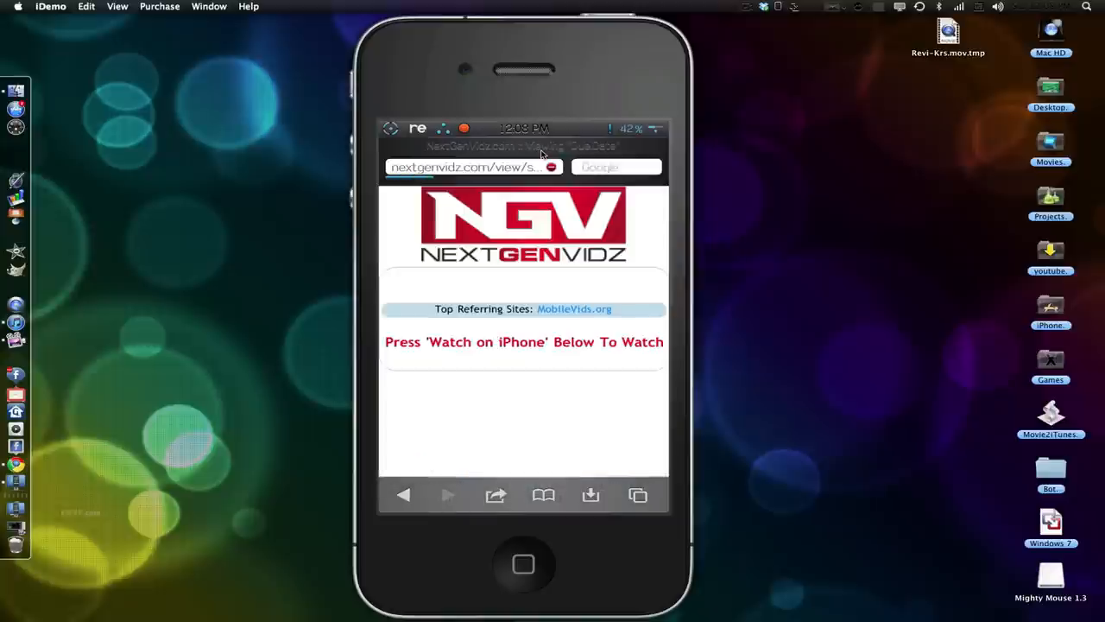
scroll(down, 3)
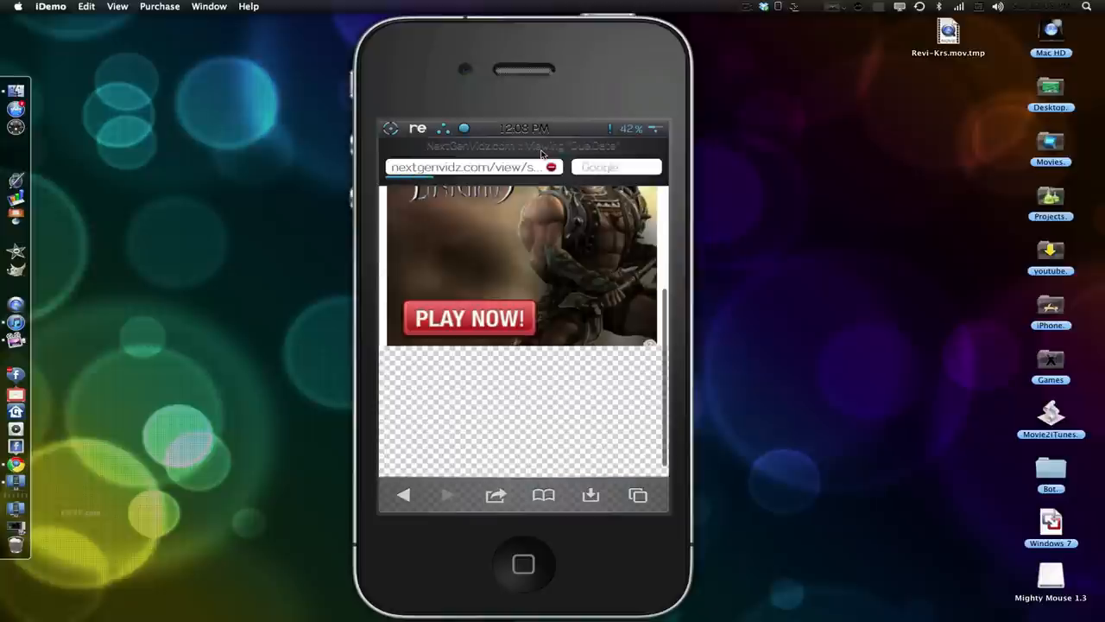
scroll(down, 3)
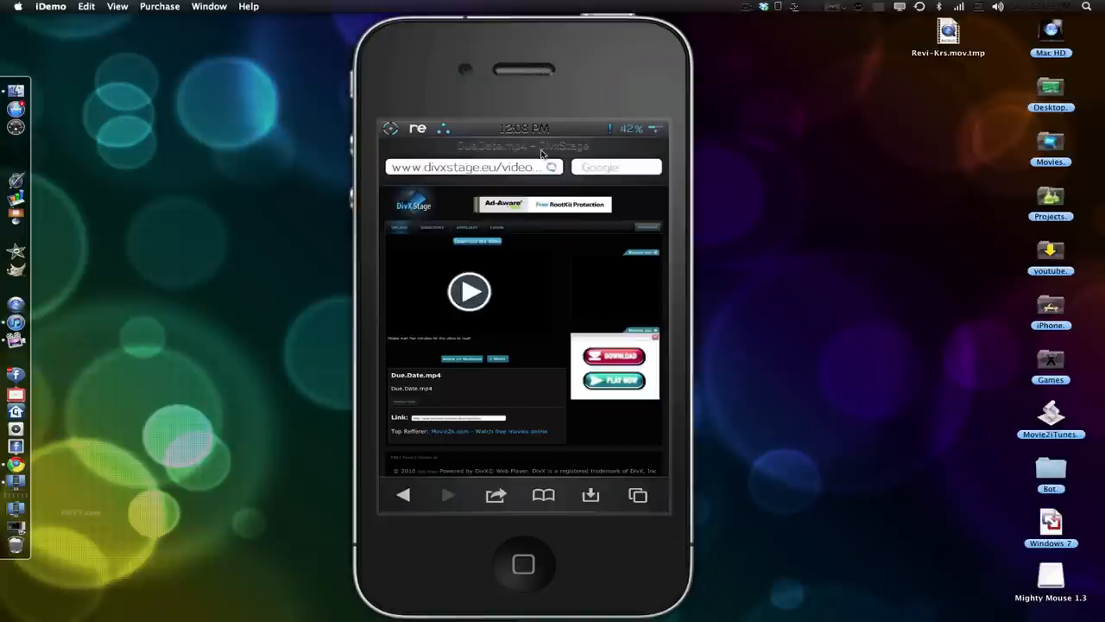
Play the Due.Date.mp4 video on the DivxStage page.
click(470, 291)
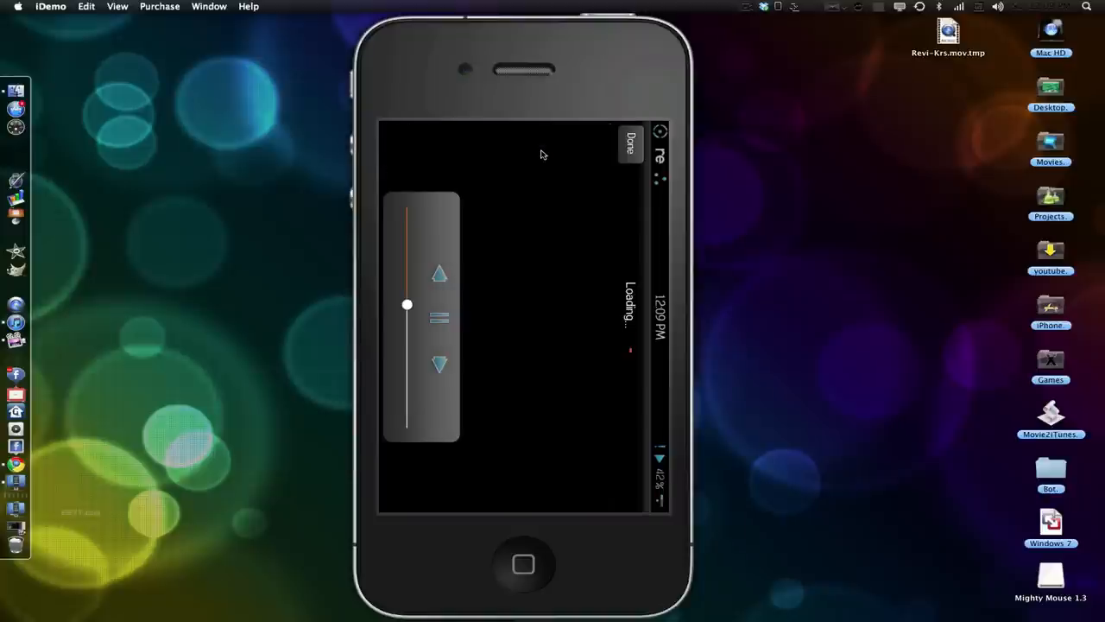
Rotate the mirrored iPhone right twice into landscape via the Window menu.
click(209, 6)
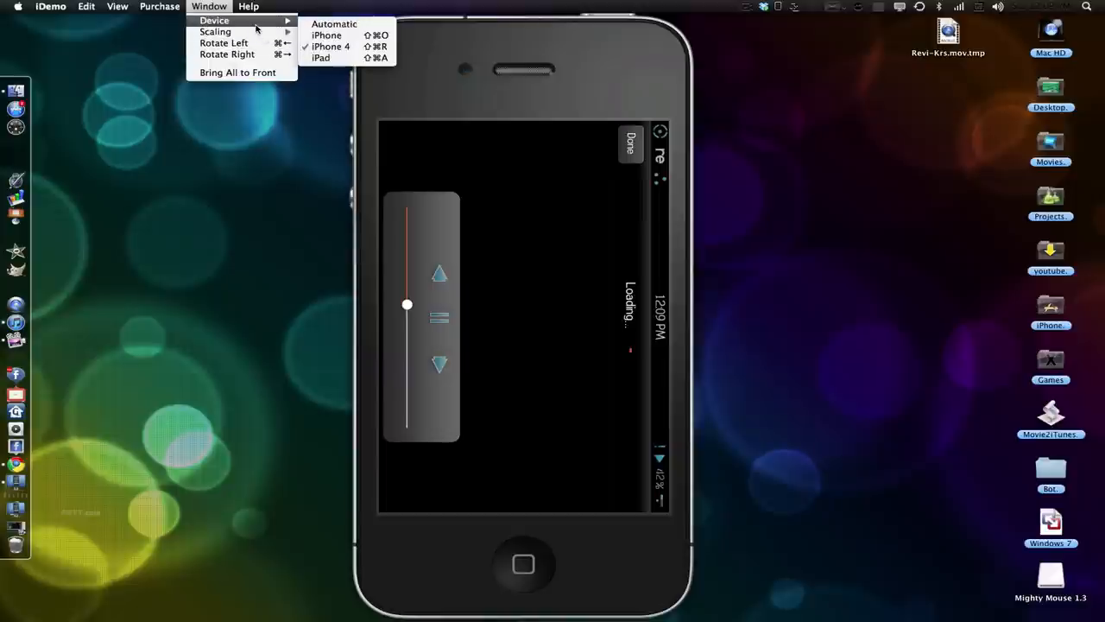
mouse_move(224, 55)
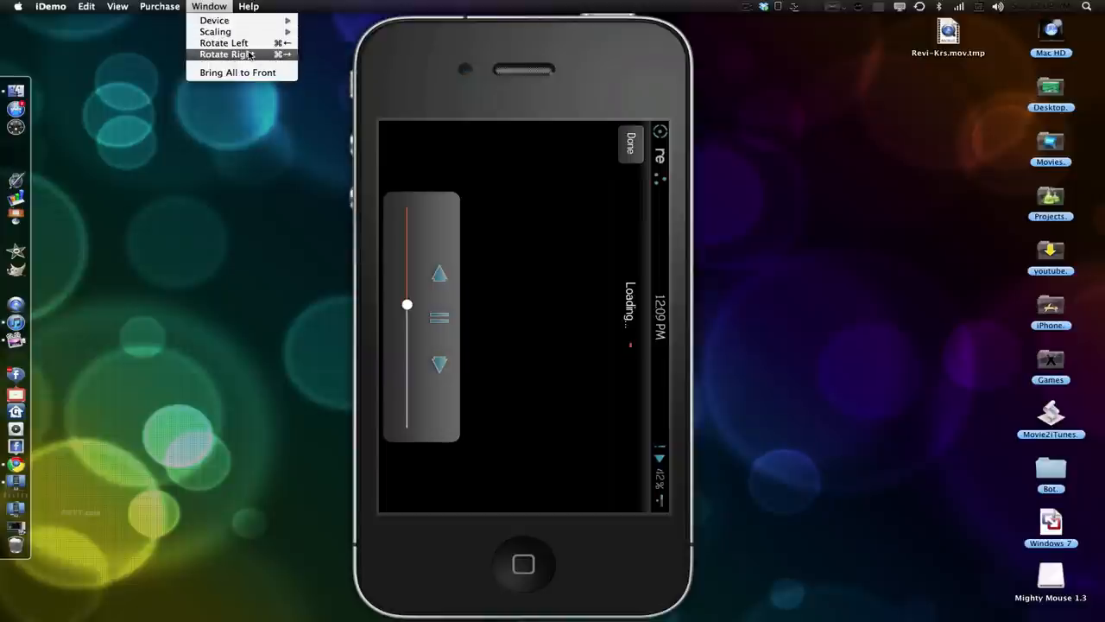
click(224, 53)
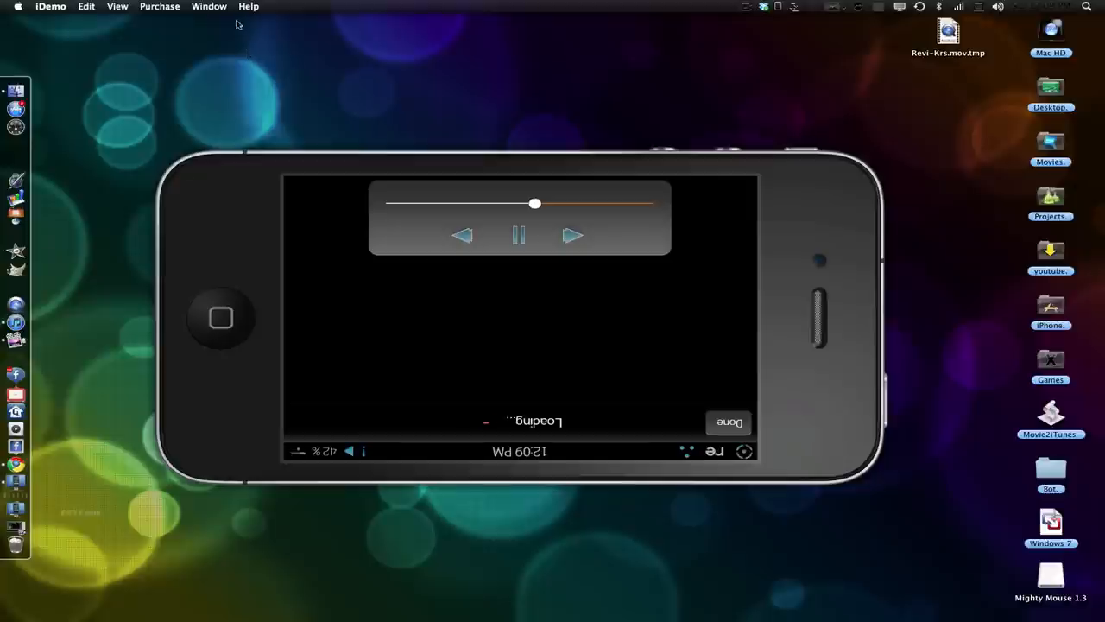
click(209, 6)
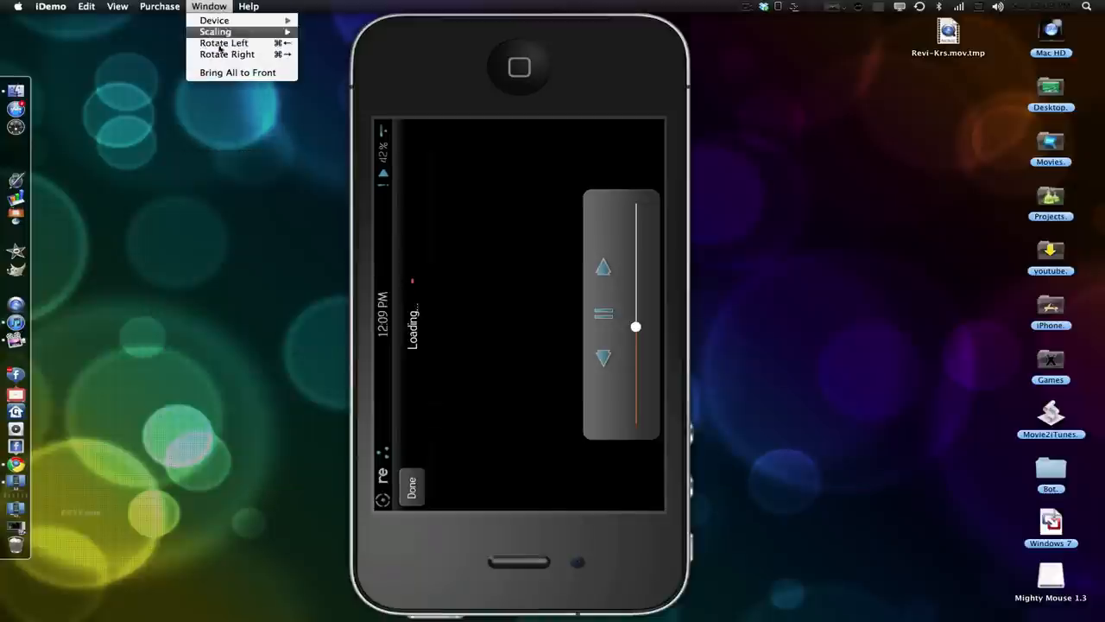
click(226, 54)
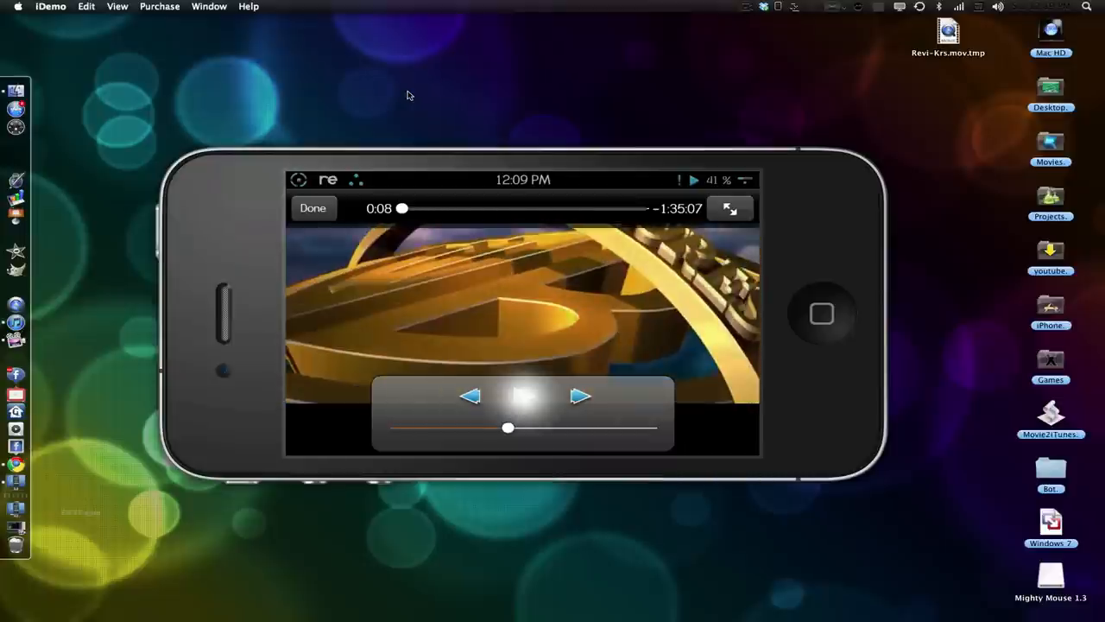
Toggle the playback controls and tap Done to close the Due Date player.
click(522, 396)
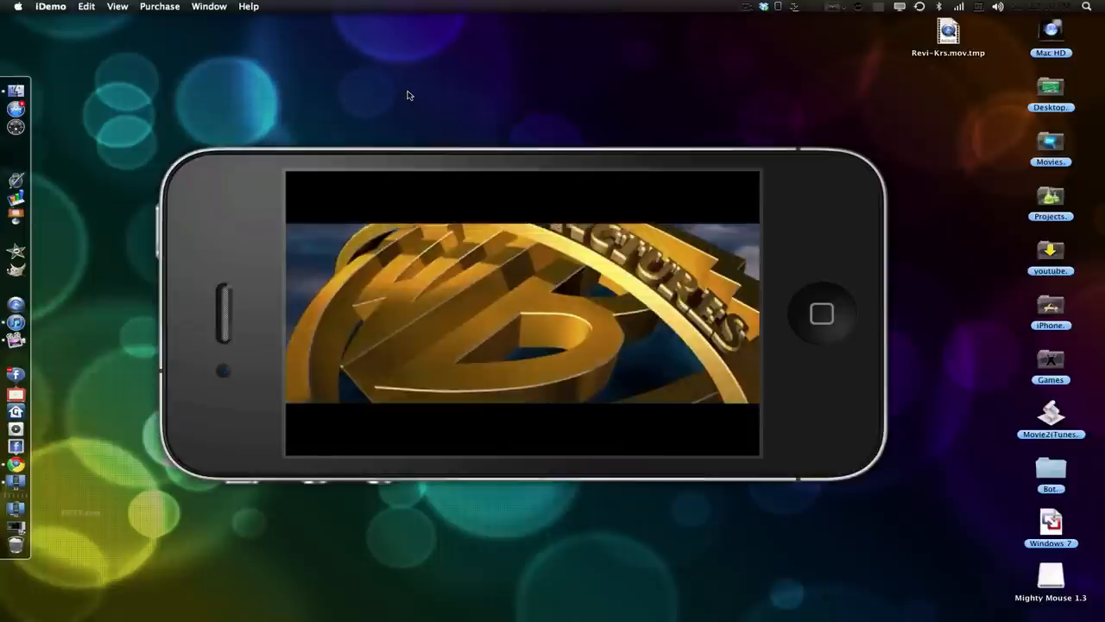
click(523, 316)
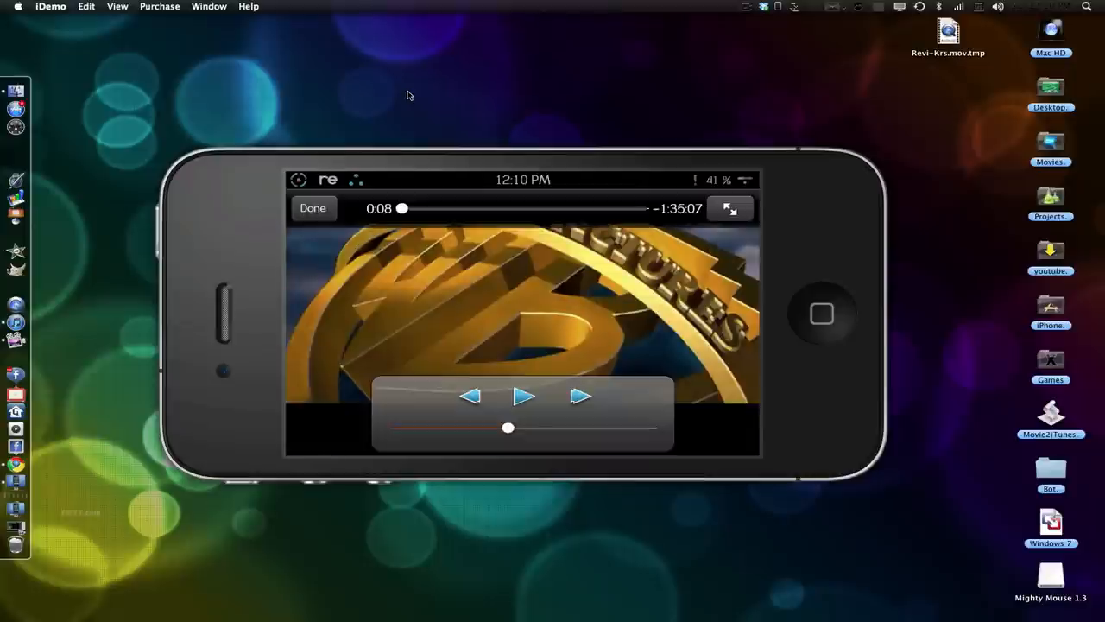
click(313, 208)
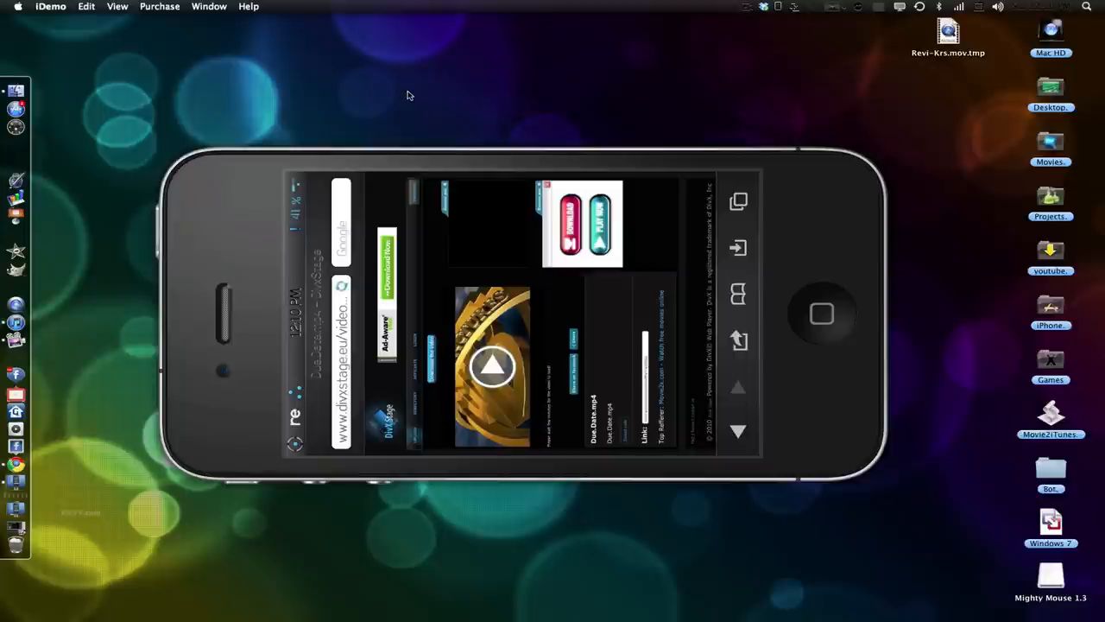
Rotate the mirrored iPhone back to upright portrait via the Window menu.
click(209, 6)
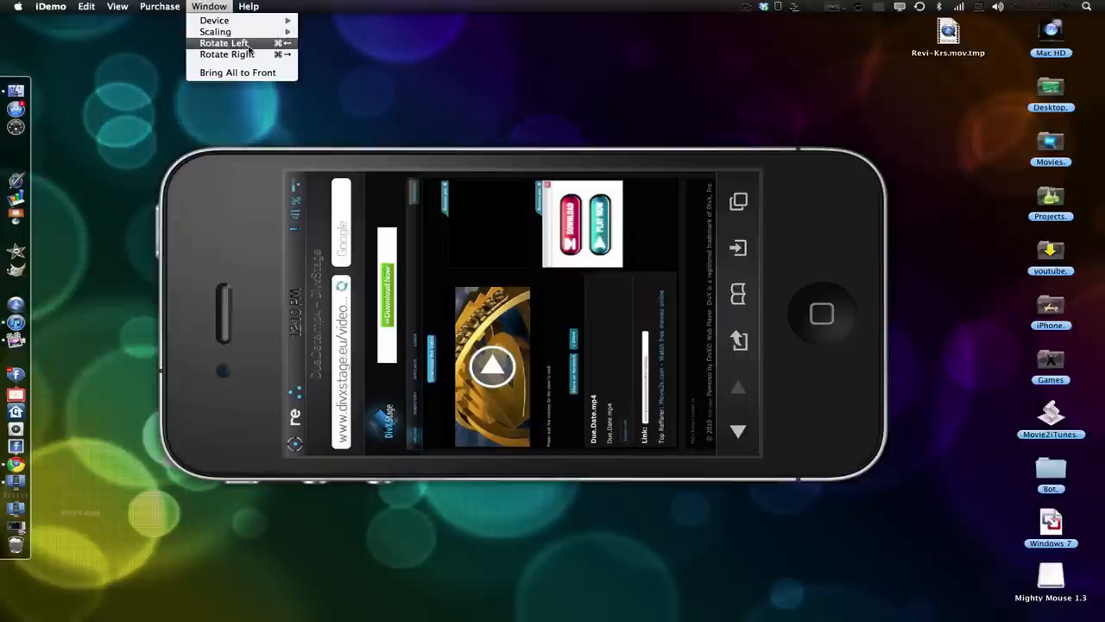
click(226, 54)
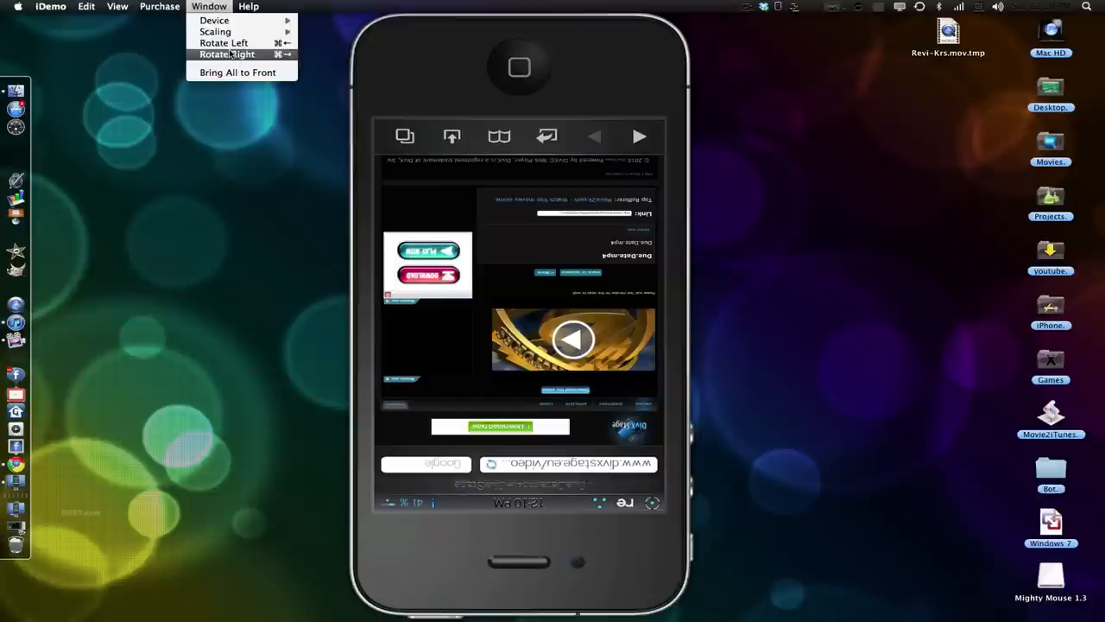
click(227, 55)
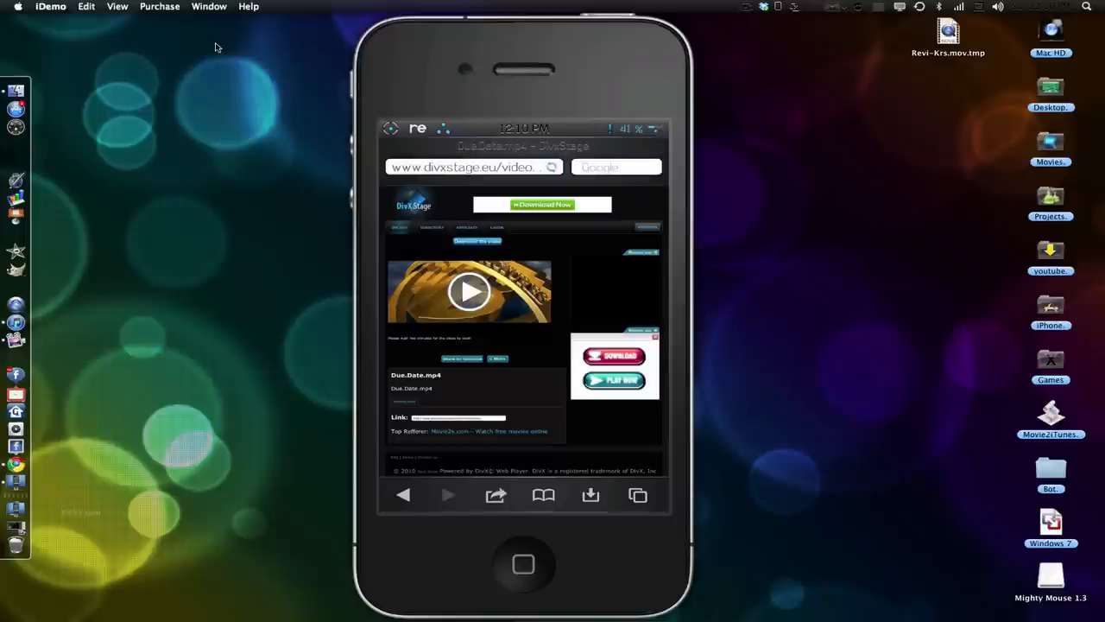